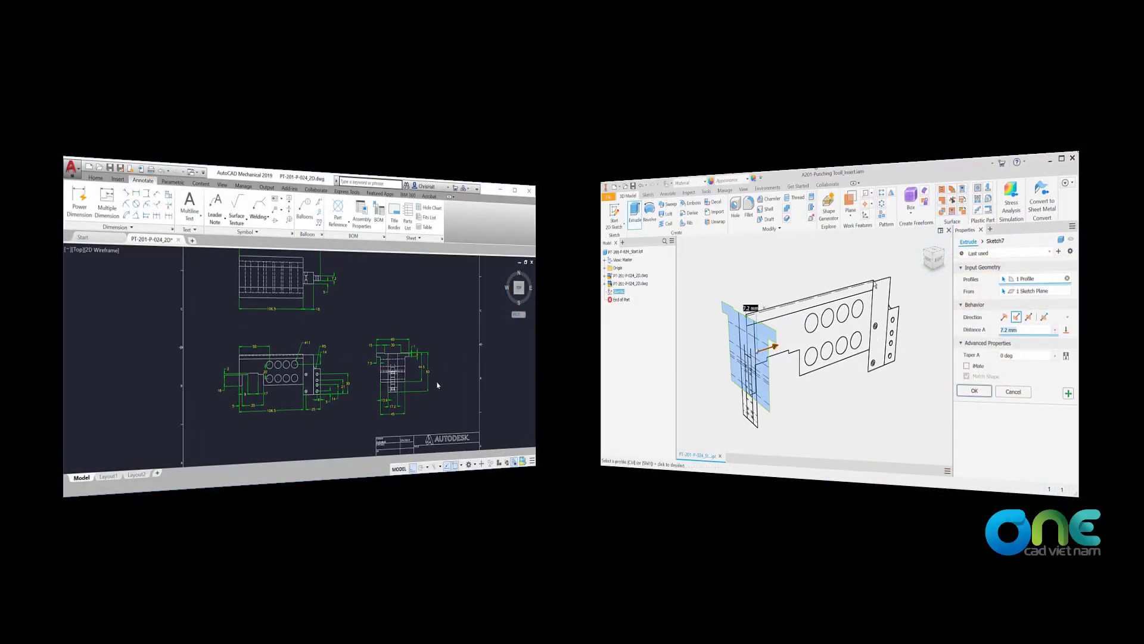
- Start the Import command on the new part so the DWG awaits a placement plane
{"action": "left_click", "coordinate": [974, 391]}
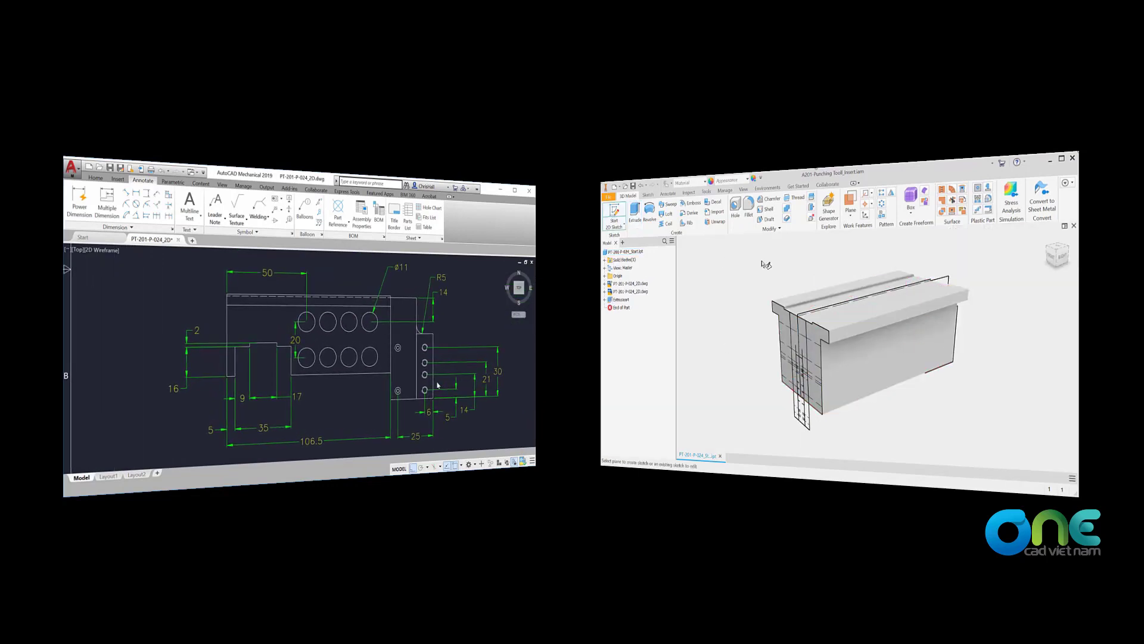
{"action": "left_click", "coordinate": [646, 193]}
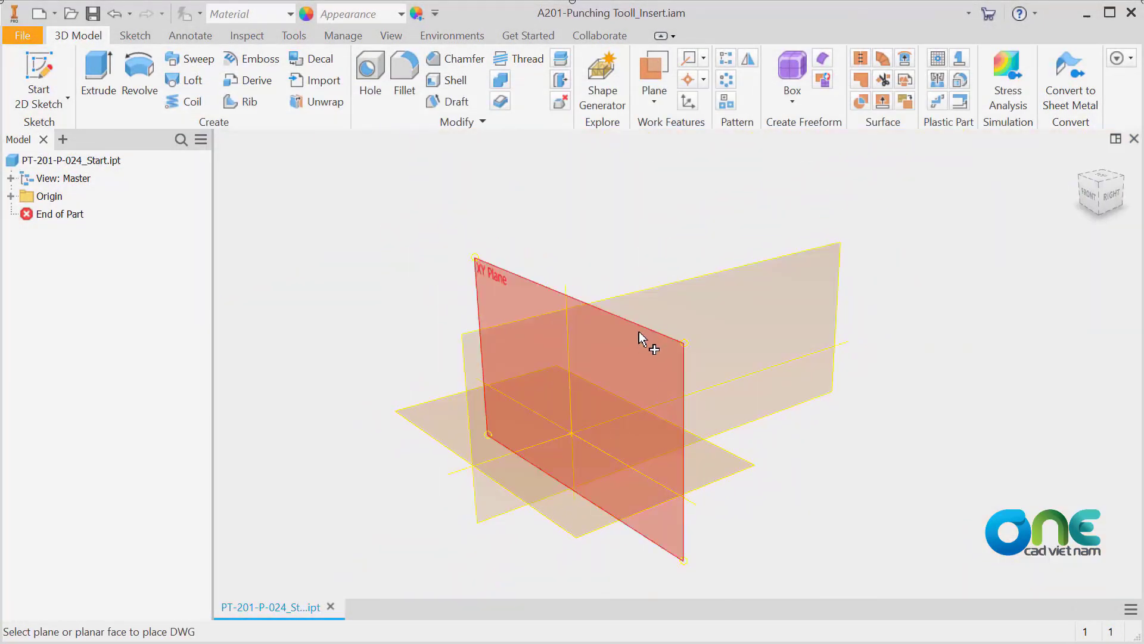
- Place the DWG on the XY Plane and hide layer AM_5 through Layer Visibility
{"action": "left_click", "coordinate": [643, 337]}
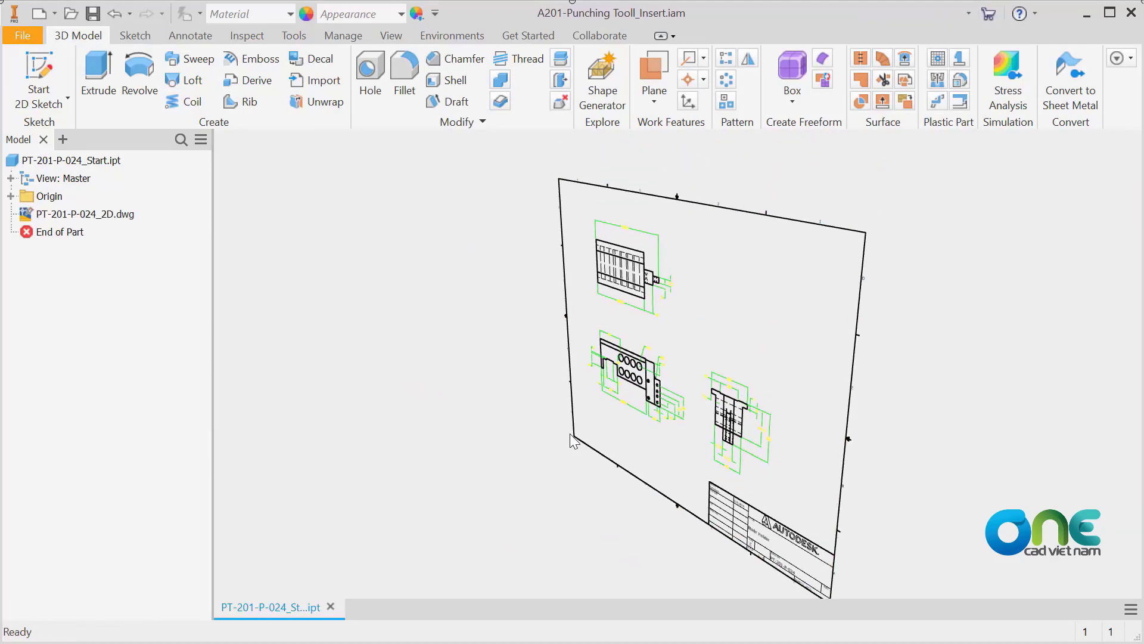
{"action": "right_click", "coordinate": [83, 213]}
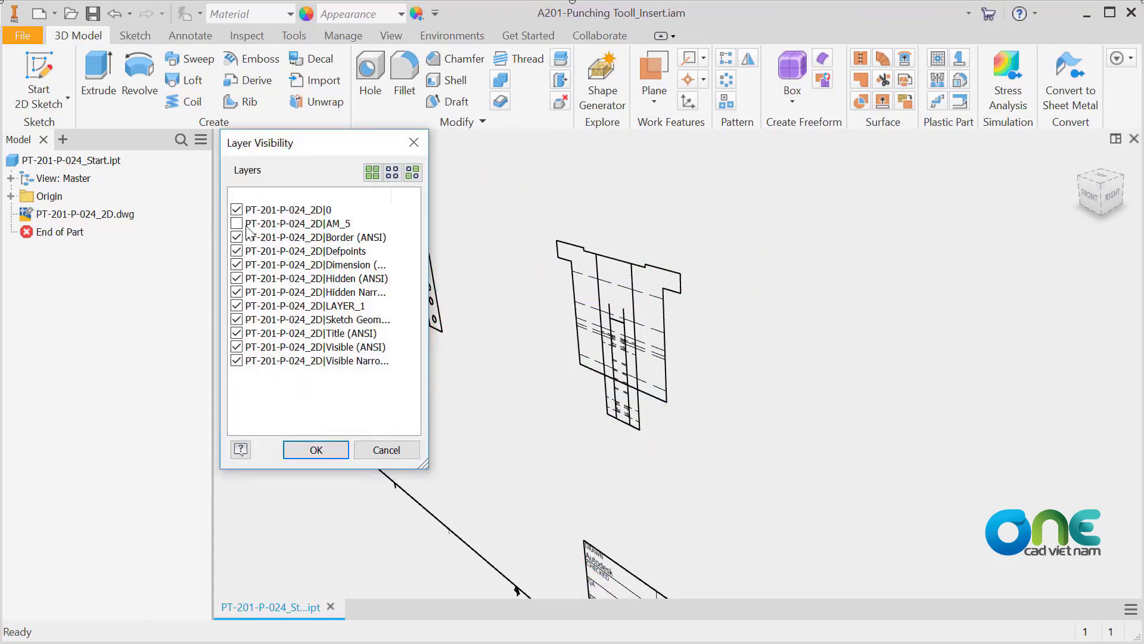
{"action": "left_click", "coordinate": [315, 449]}
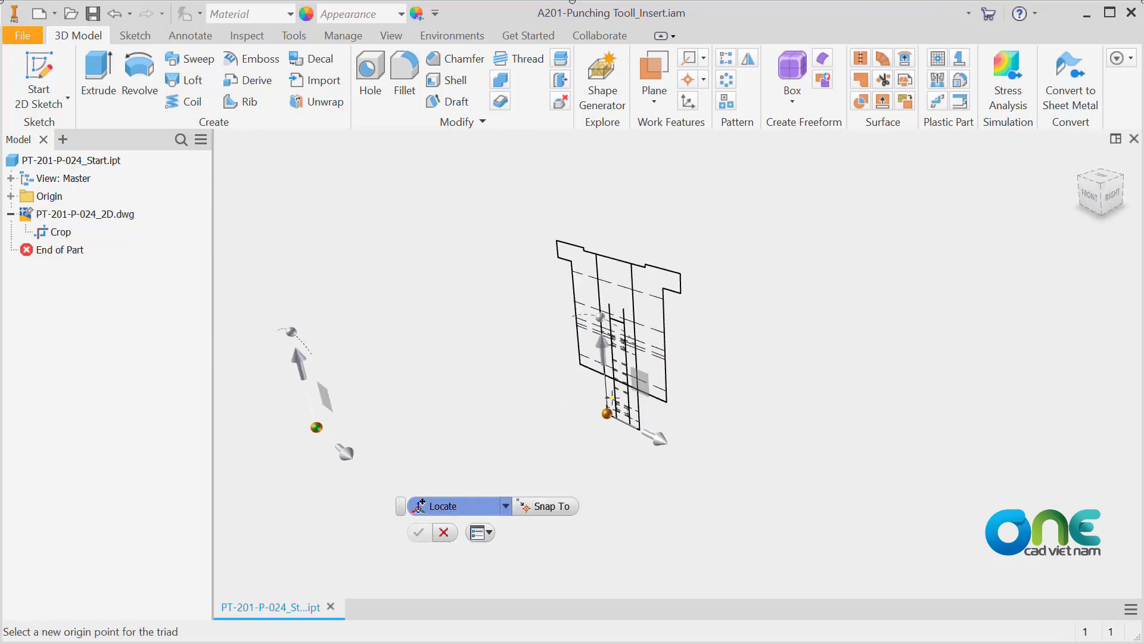
- Relocate the cropped drawing to a new origin point and finish Sketch7 with its projected profile
{"action": "left_click", "coordinate": [444, 532]}
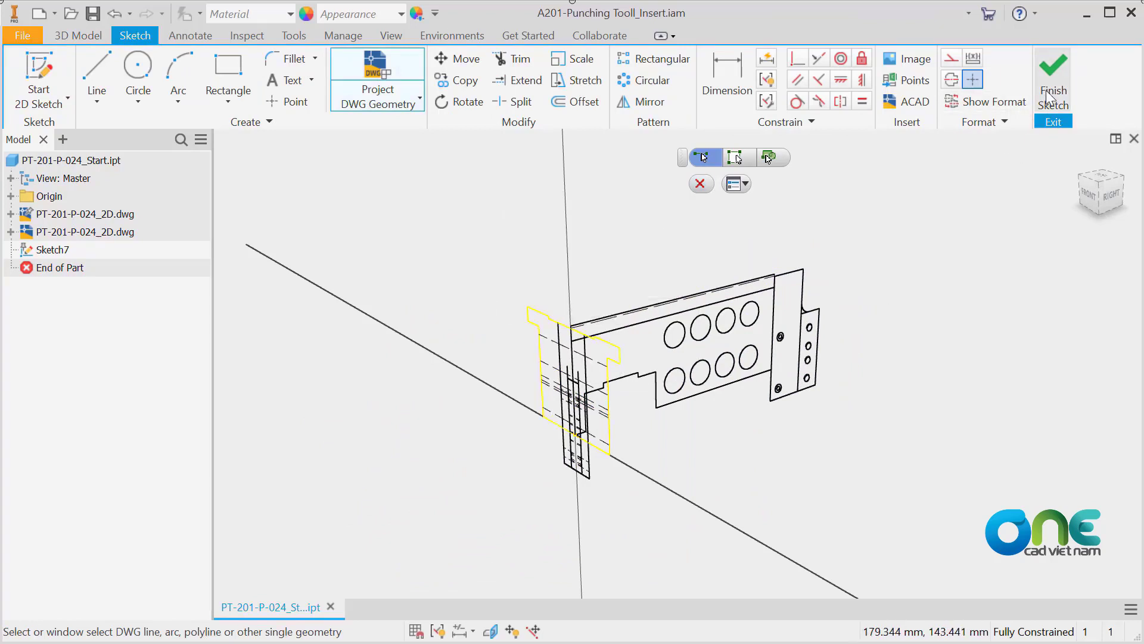
{"action": "left_click", "coordinate": [1053, 79]}
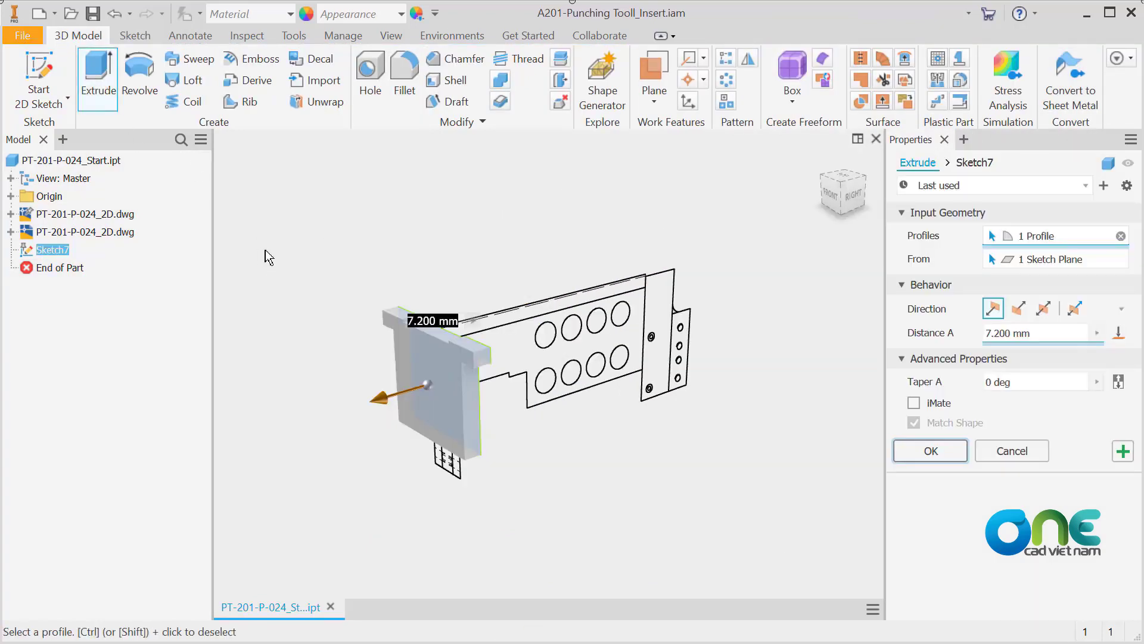
- Extrude the Sketch7 profile to the drawing's far edge as the first solid body
{"action": "left_click", "coordinate": [1019, 307]}
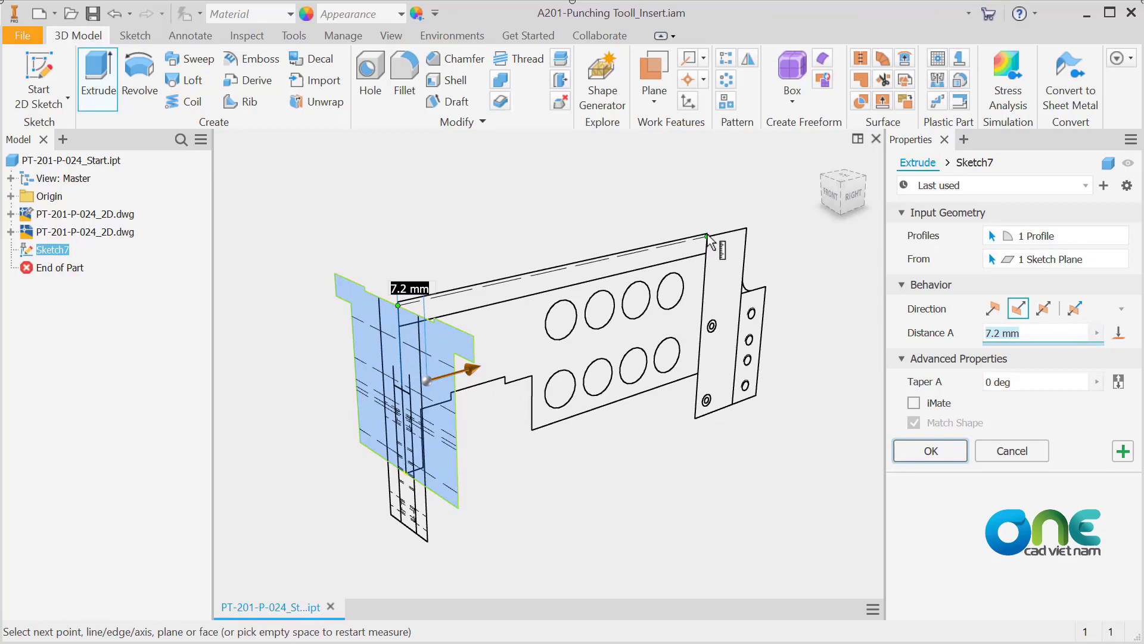
{"action": "left_click", "coordinate": [929, 450]}
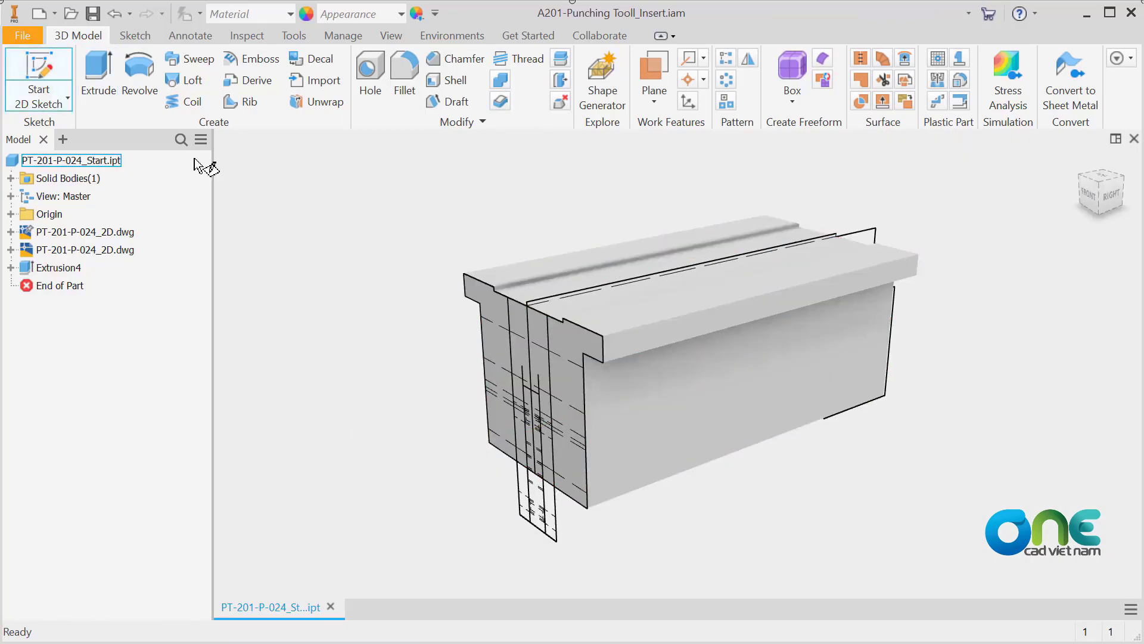
{"action": "left_click", "coordinate": [134, 34]}
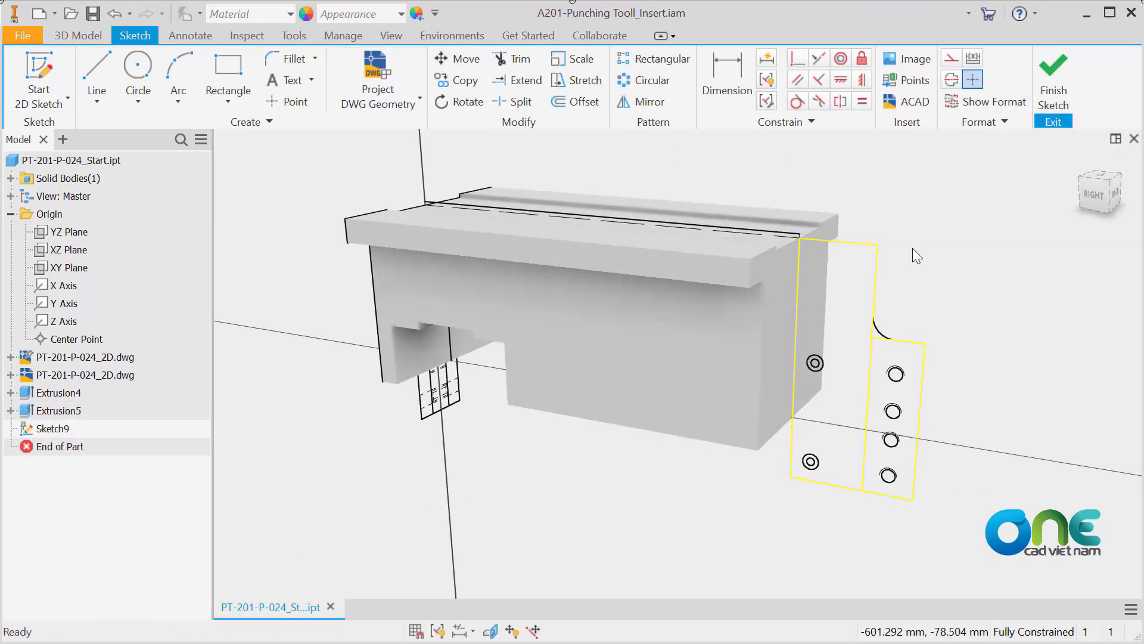
- Extrude Sketch9 17.2 mm in the flipped direction as the end block, then extrude the thin end plate
{"action": "left_click", "coordinate": [97, 77]}
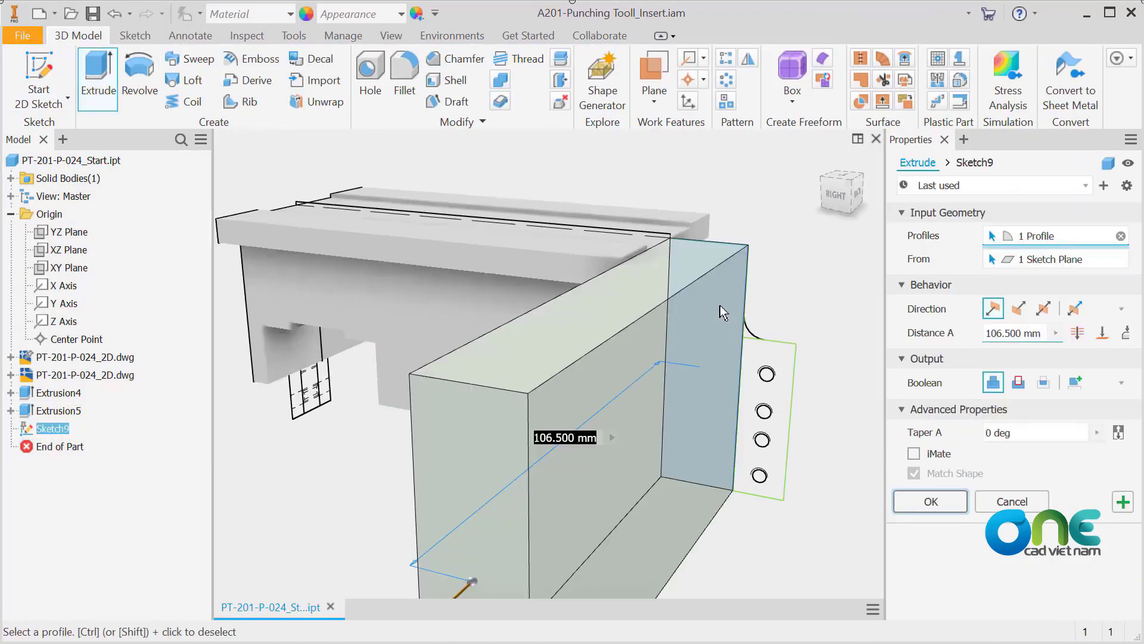
{"action": "left_click_drag", "start_coordinate": [733, 313], "coordinate": [664, 391]}
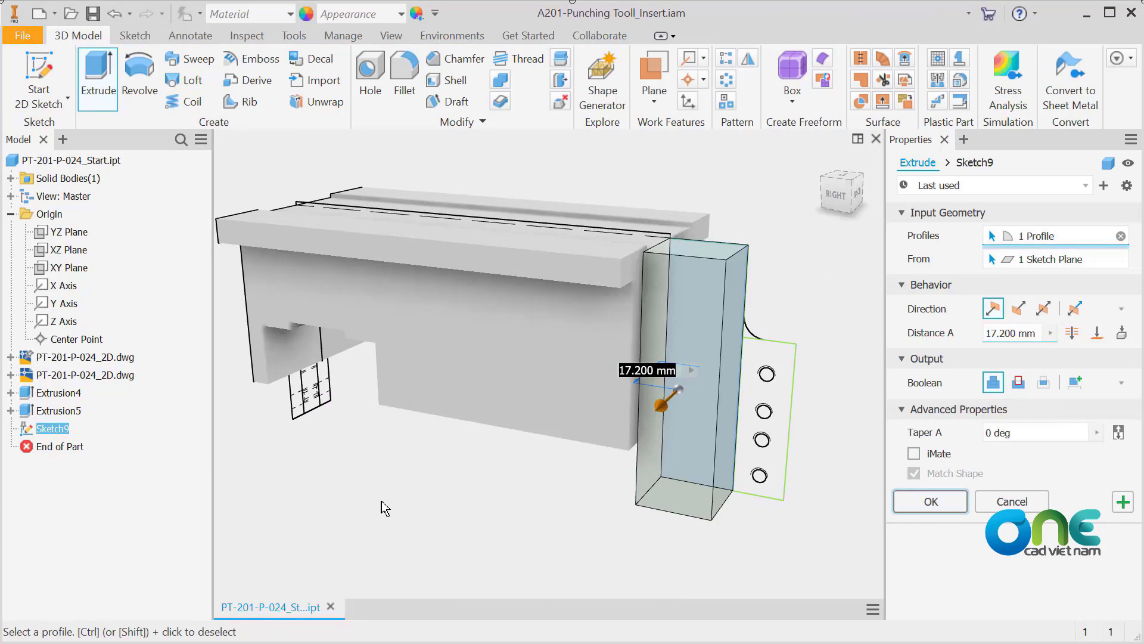
{"action": "left_click", "coordinate": [1043, 307]}
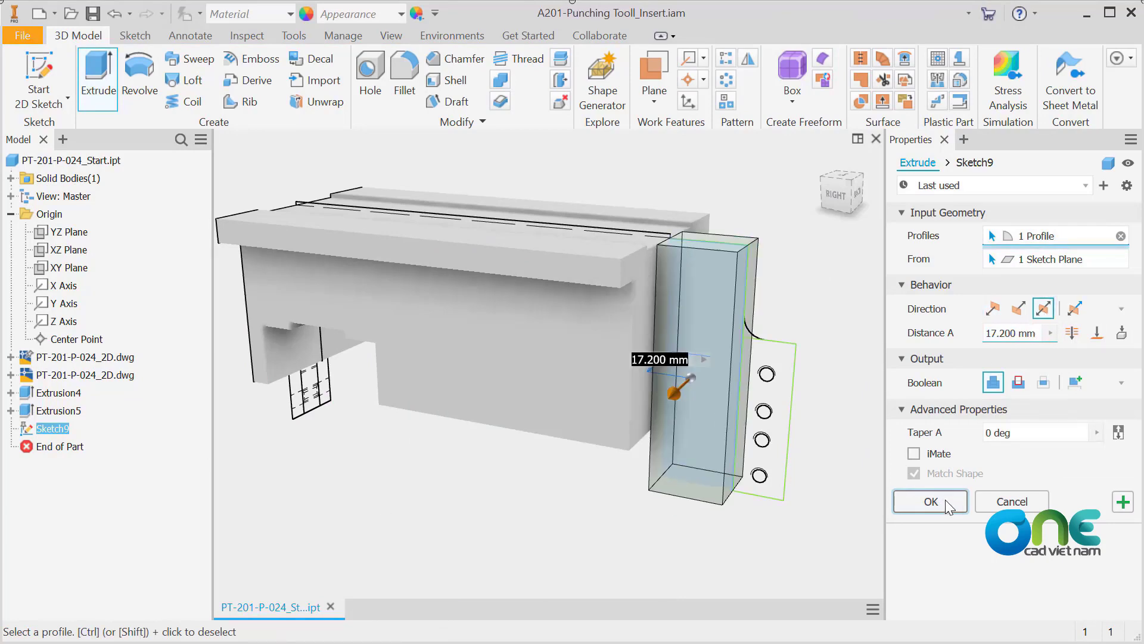
{"action": "left_click", "coordinate": [929, 502]}
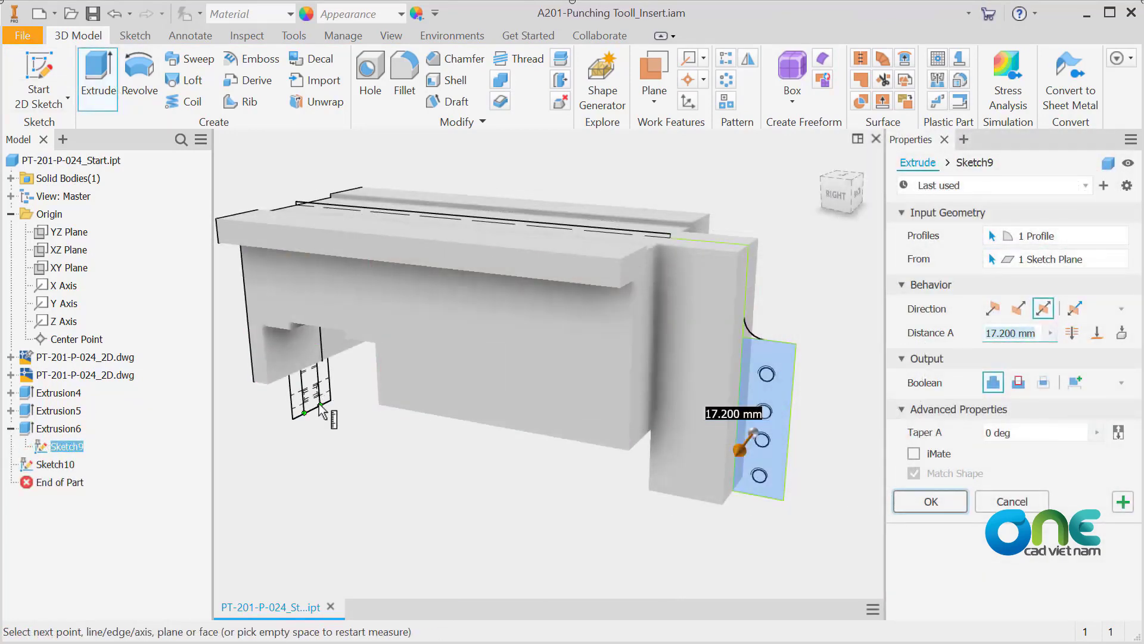
{"action": "left_click", "coordinate": [929, 502]}
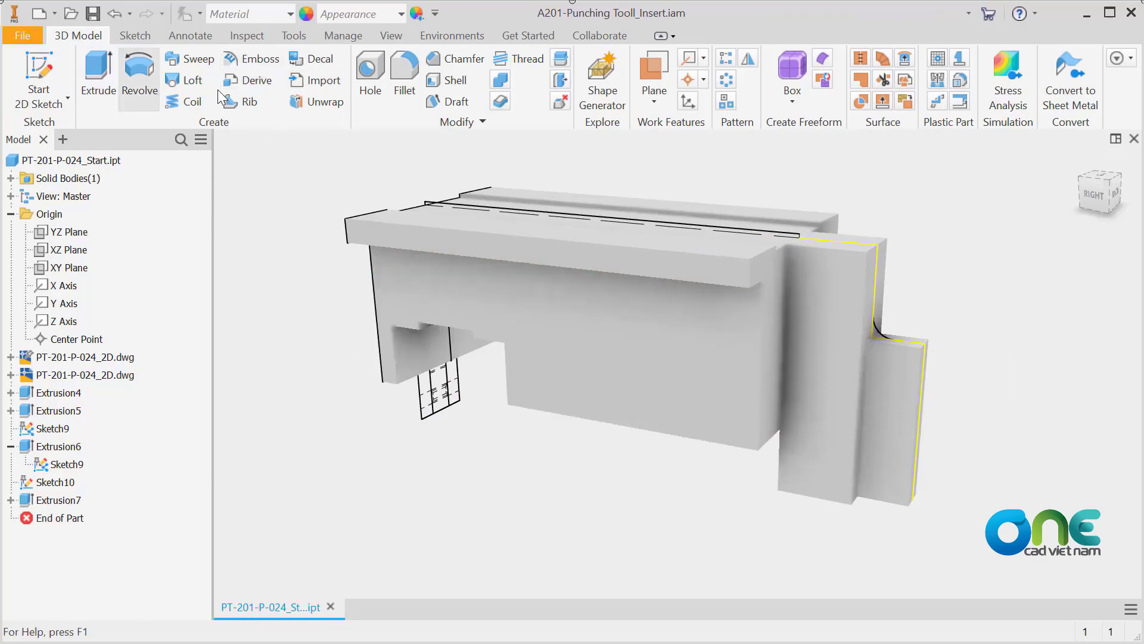
- Return to the A201 punching tool assembly with PT-201-P-024_Finish constrained and dismiss Place Constraint
{"action": "left_click", "coordinate": [235, 80]}
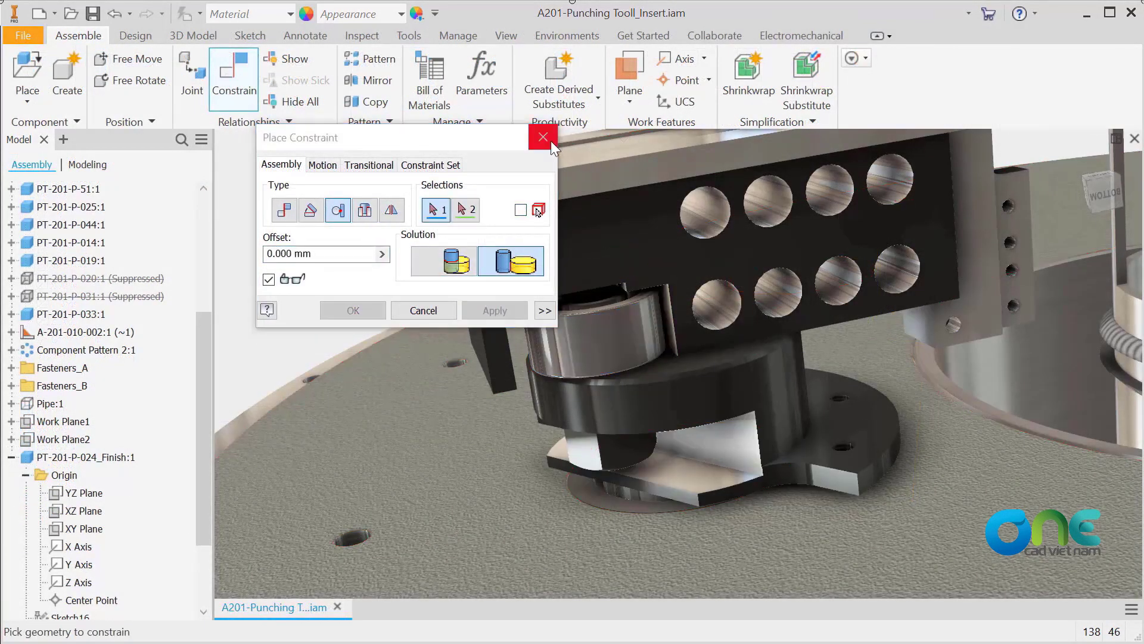
{"action": "left_click", "coordinate": [544, 137]}
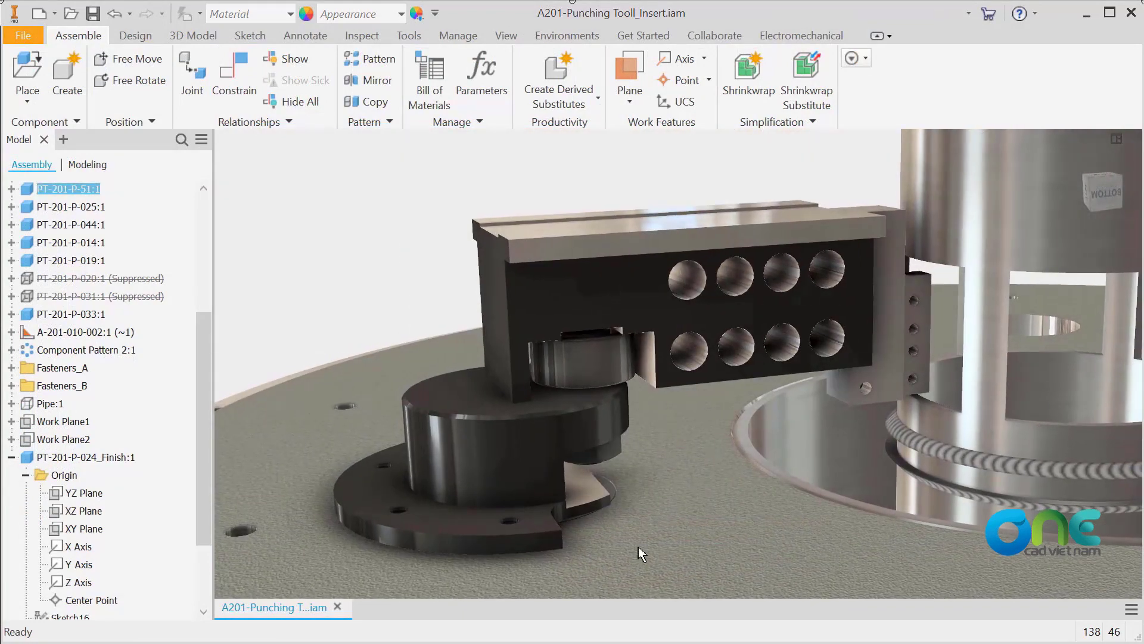